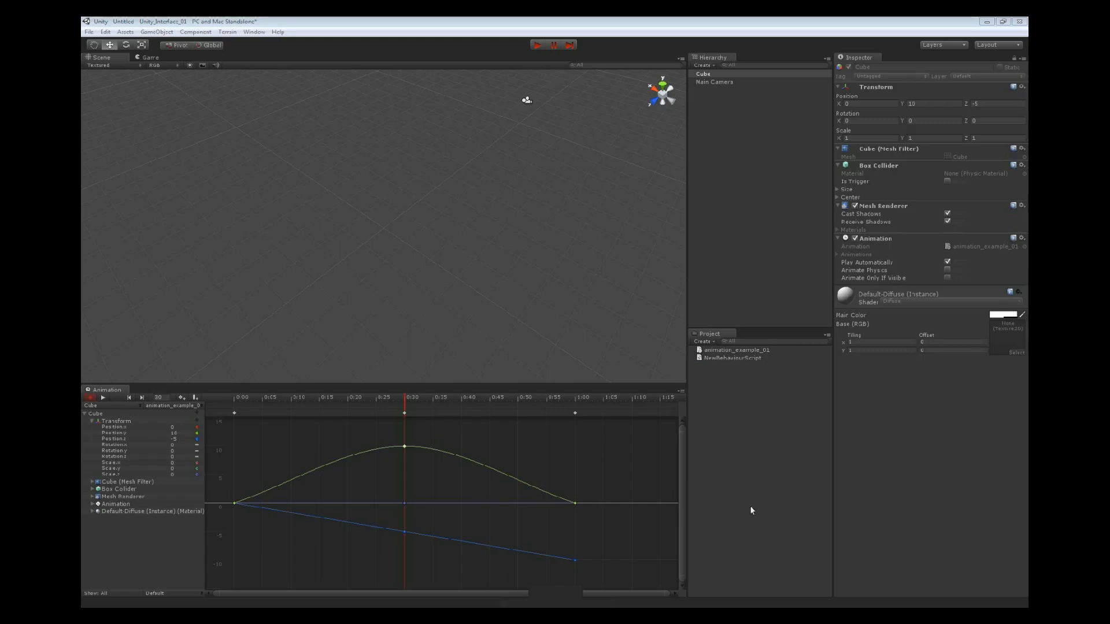
mouse_move(406, 443)
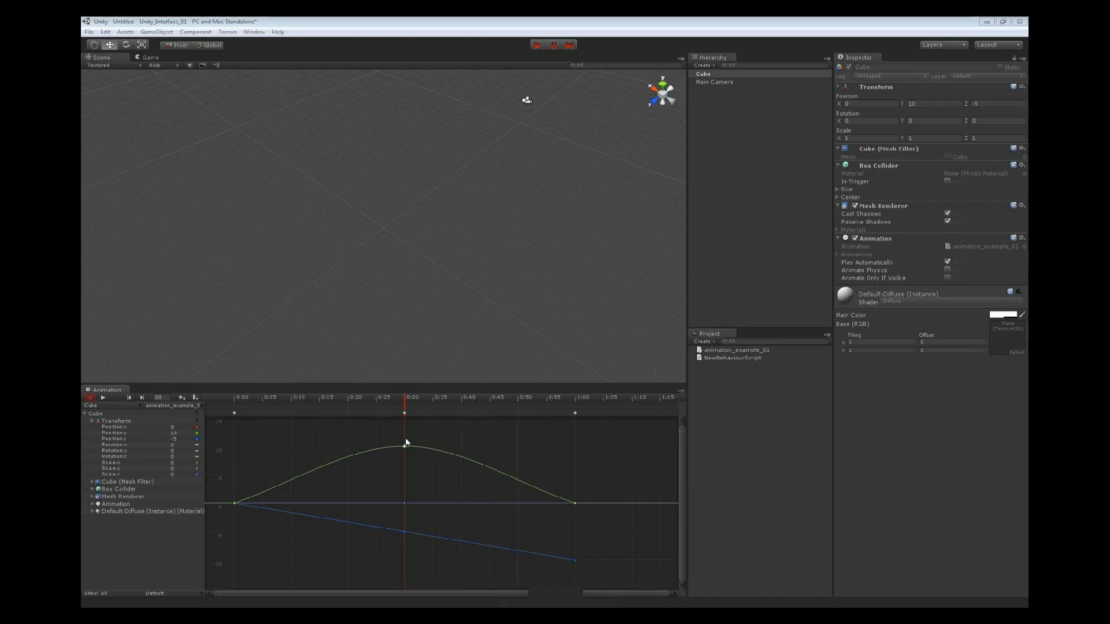
- Set the 0:30 keyframe's tangents to Broken
right_click(404, 447)
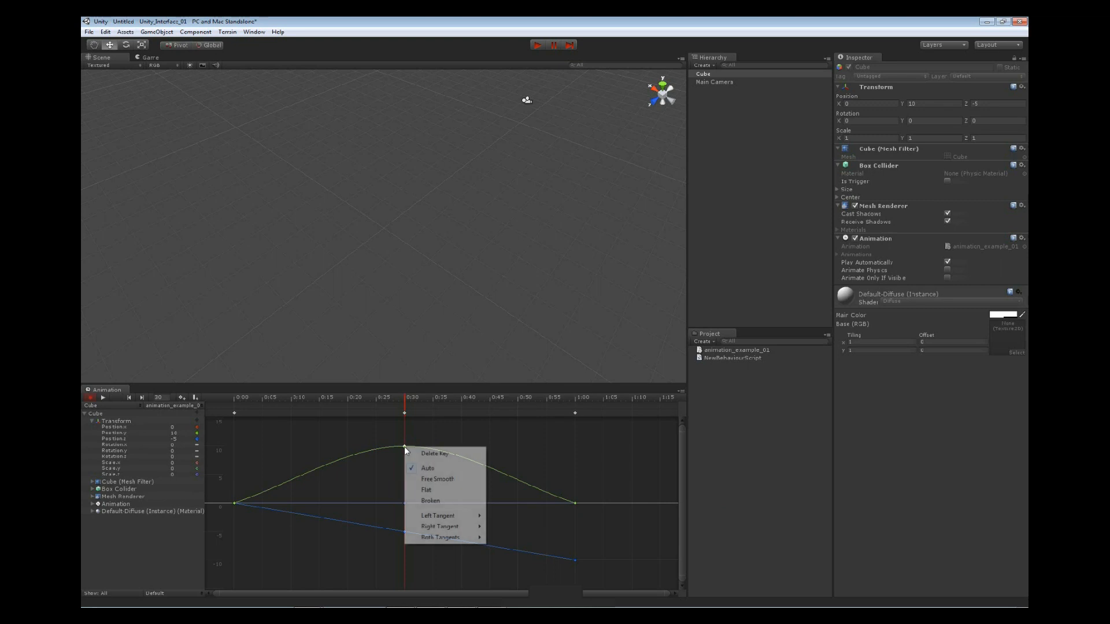
click(426, 490)
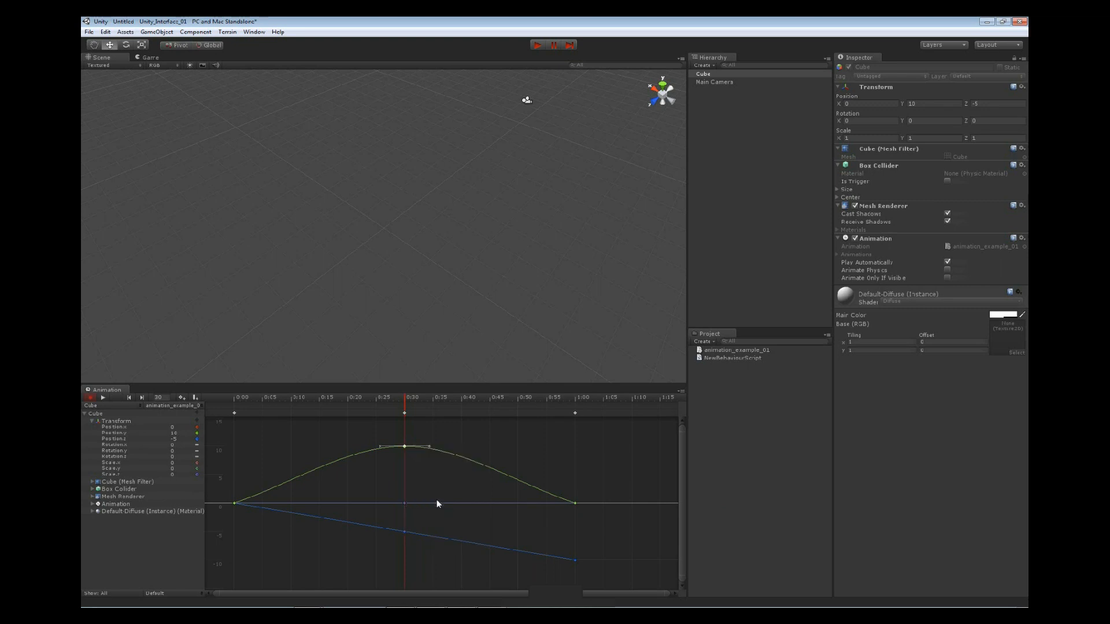
- Drag the 0:30 key's left tangent handle upward so the curve rises before the peak
right_click(405, 446)
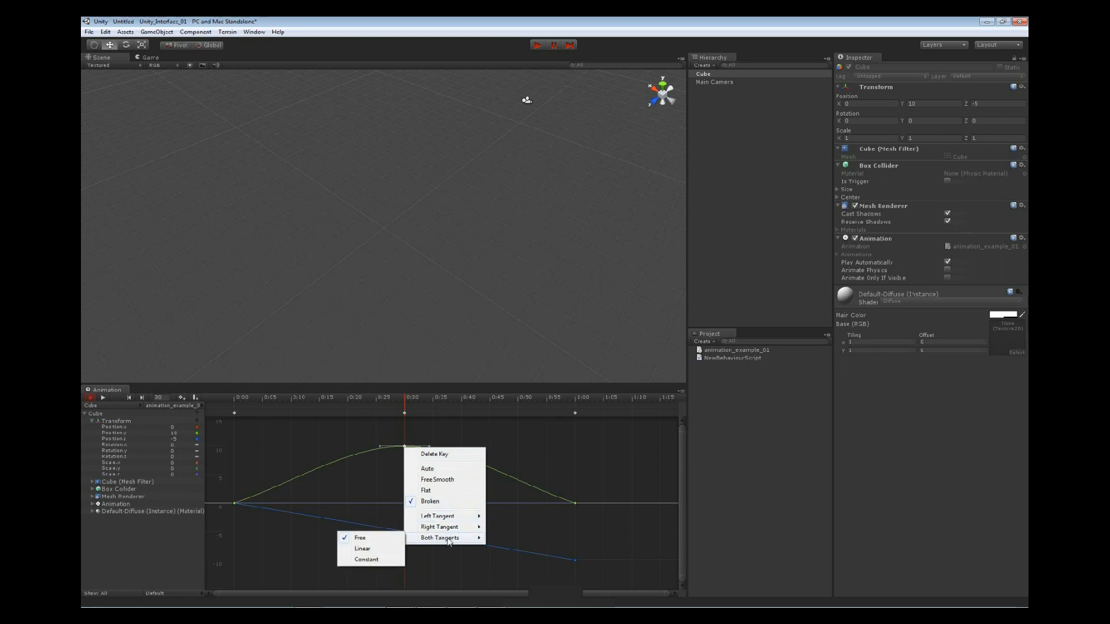
mouse_move(437, 516)
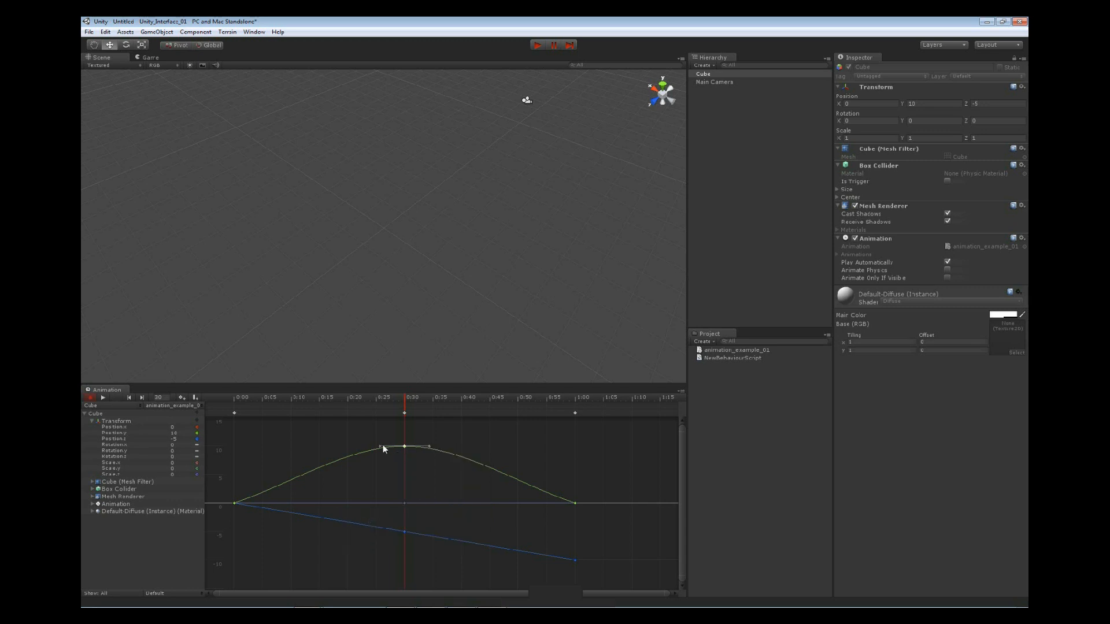
drag(404, 447, 379, 439)
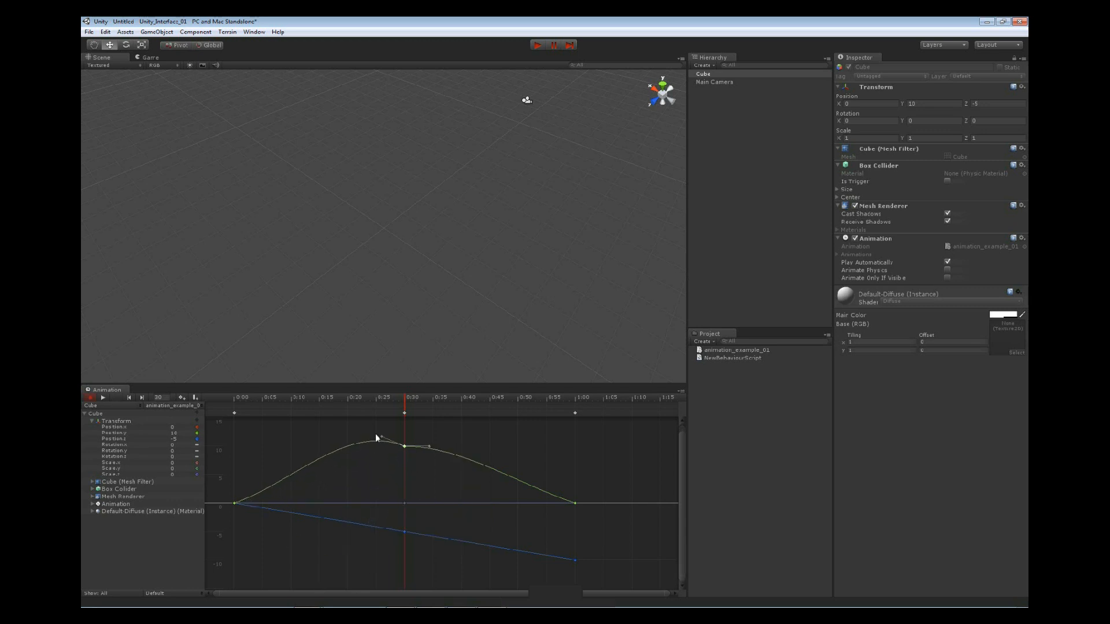
- Bring up the 0:30 key's tangent menu to set its left tangent to Linear
right_click(404, 437)
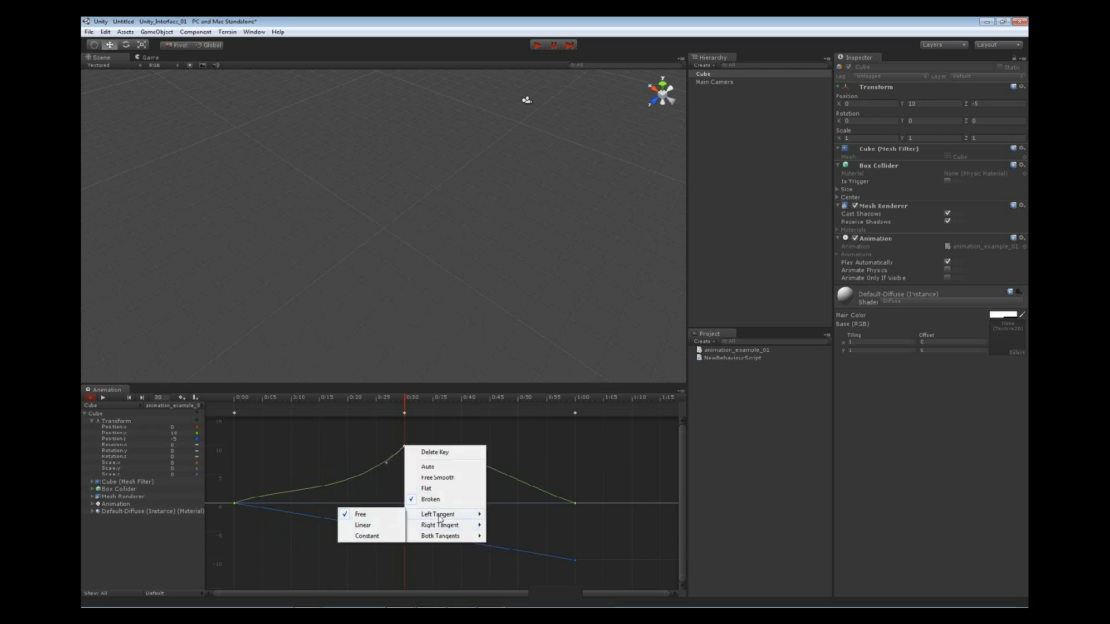
mouse_move(362, 526)
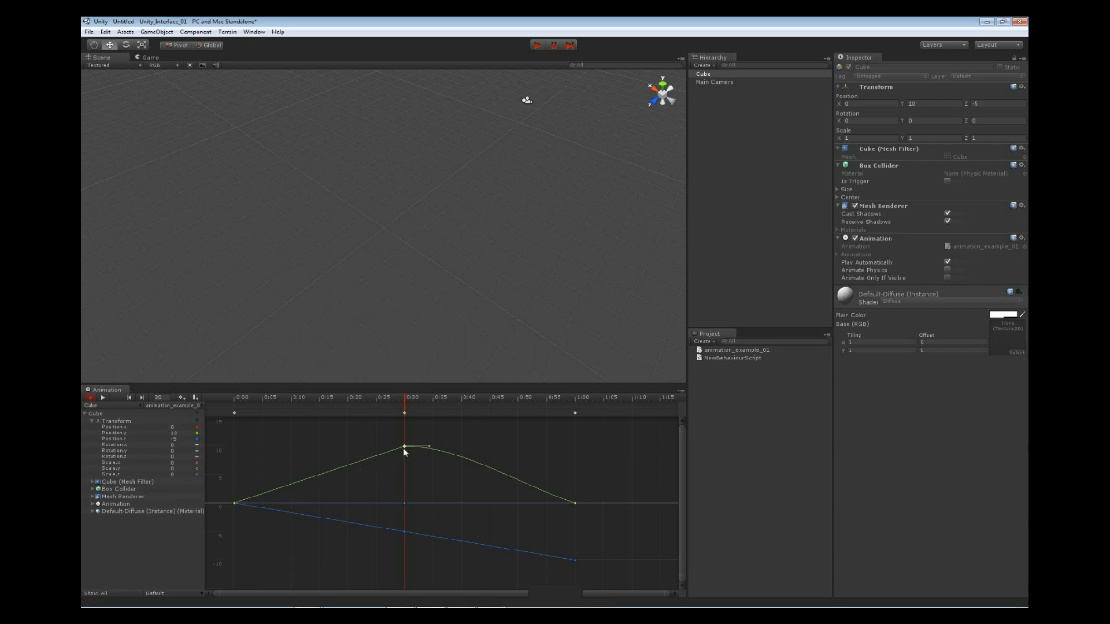
- Set both tangents of the 0:30 key to Linear
right_click(404, 448)
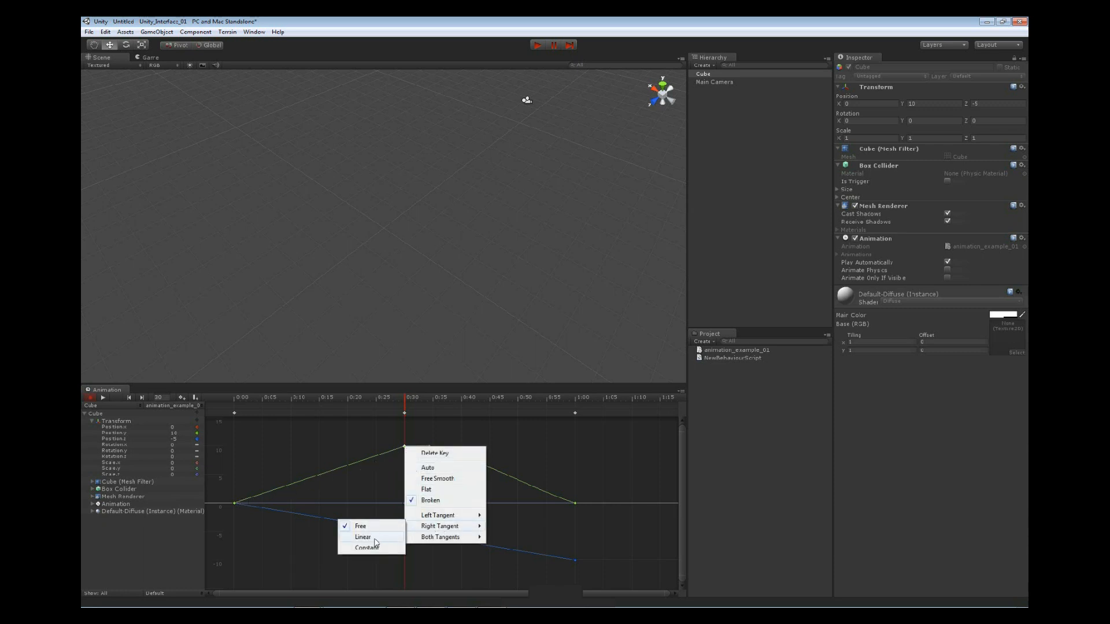
click(362, 537)
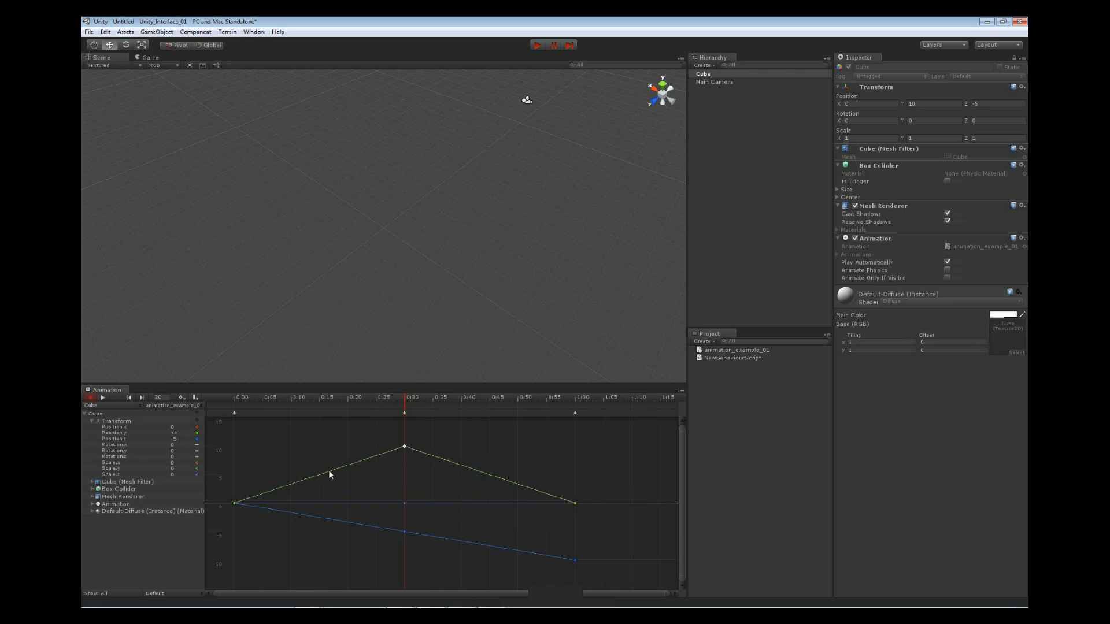
mouse_move(558, 496)
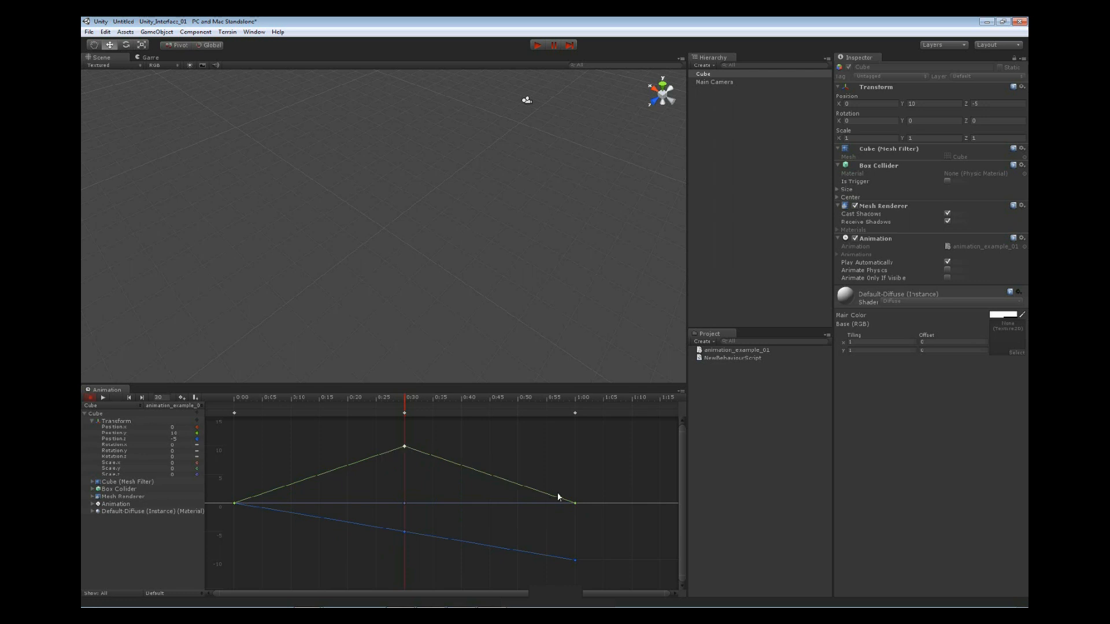
mouse_move(515, 493)
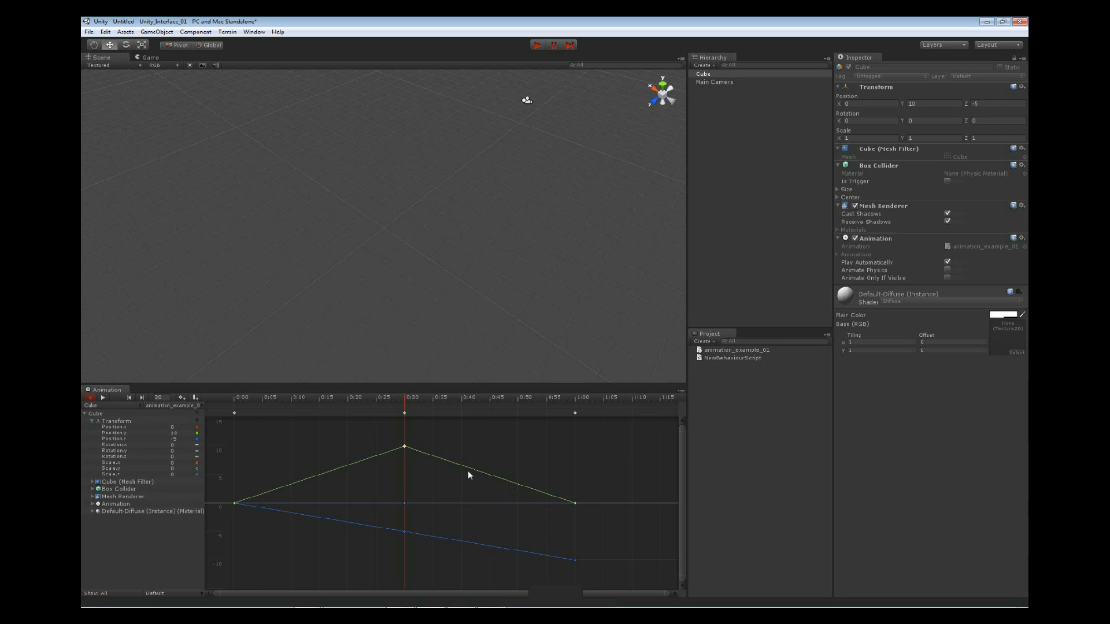
- Set both tangents of the 0:30 key to Constant
right_click(405, 446)
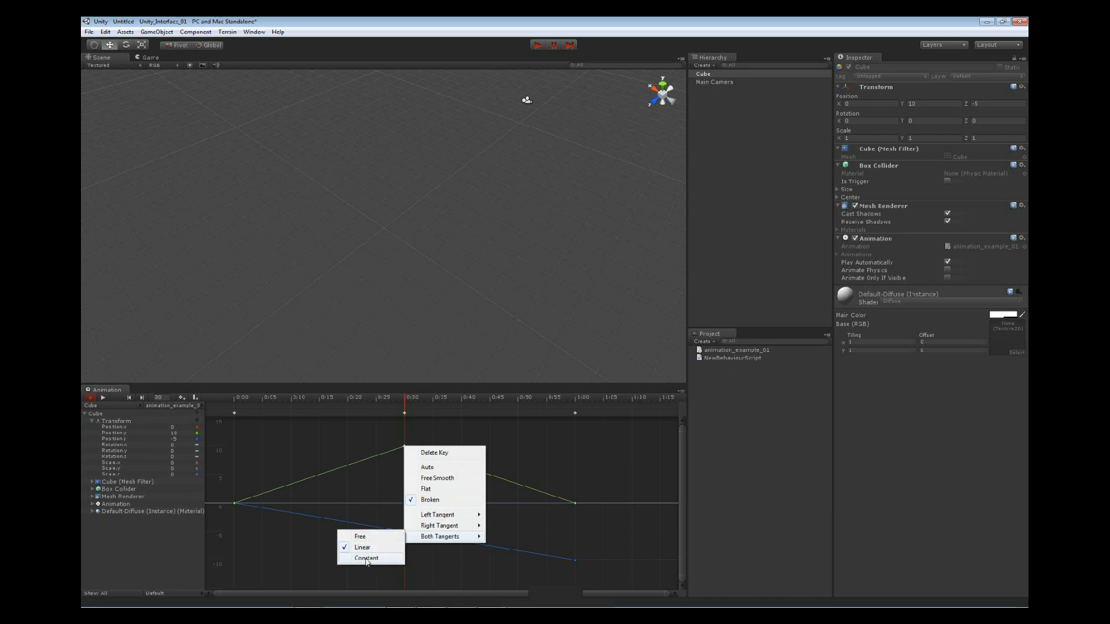
click(367, 559)
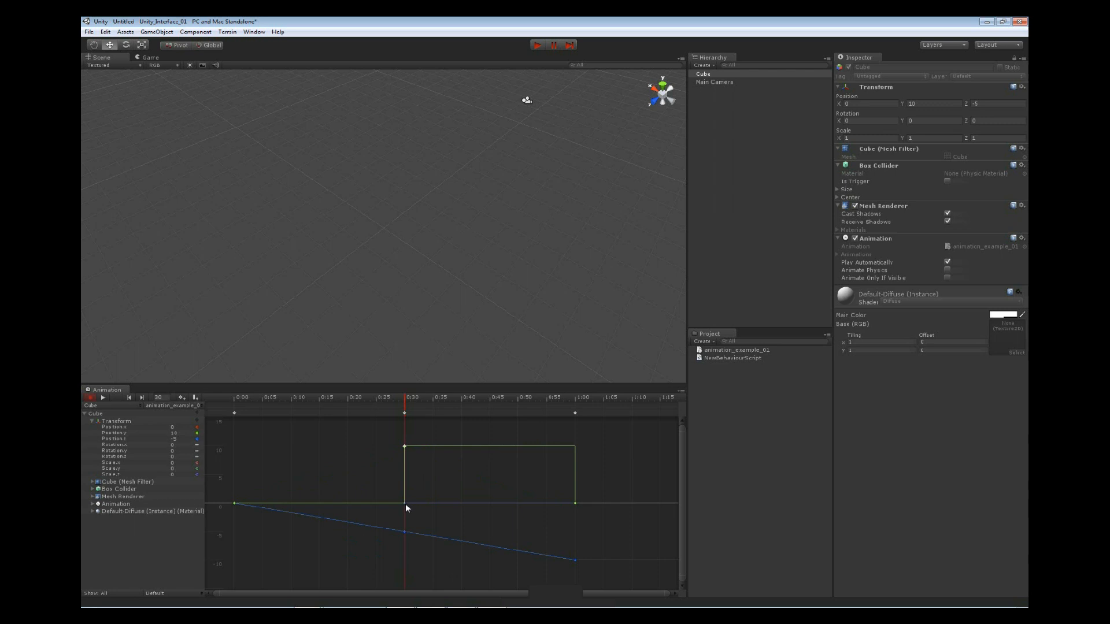
mouse_move(496, 452)
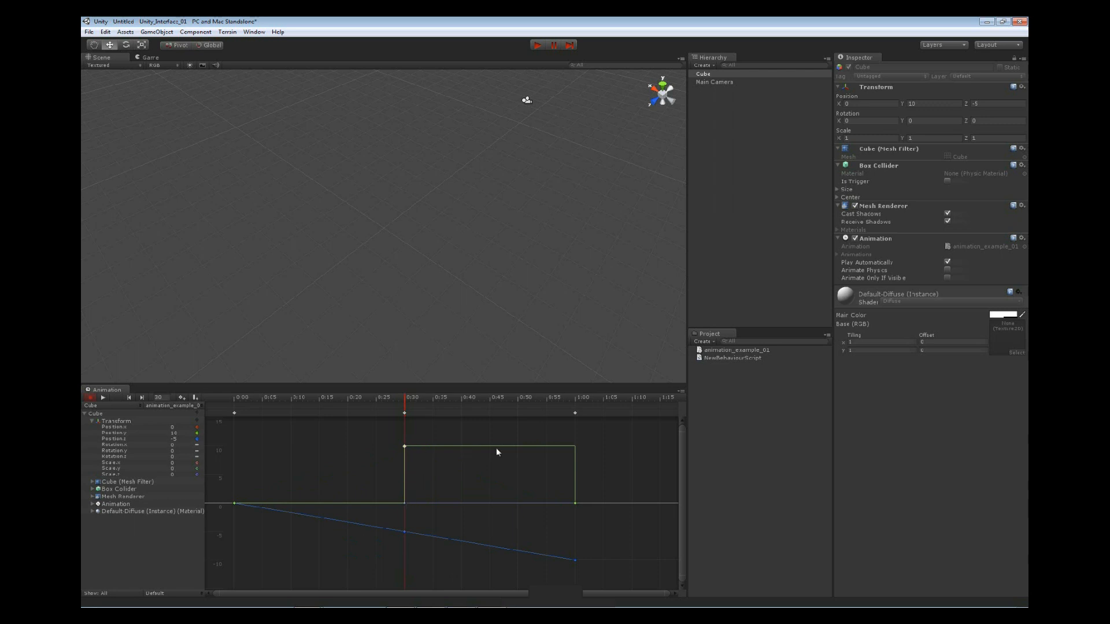
mouse_move(574, 509)
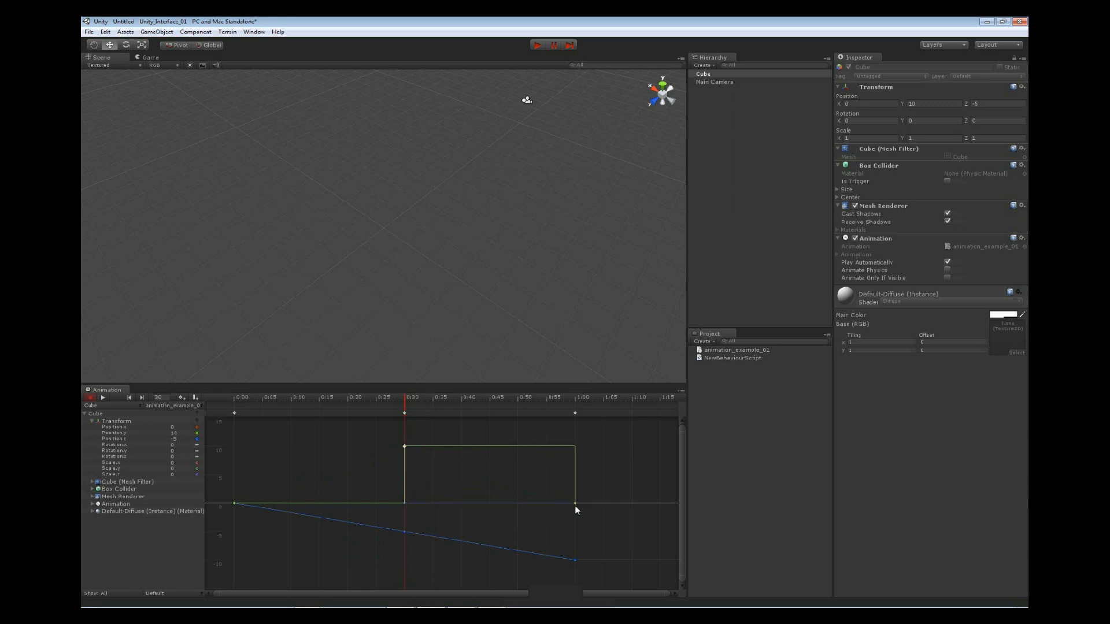
mouse_move(556, 519)
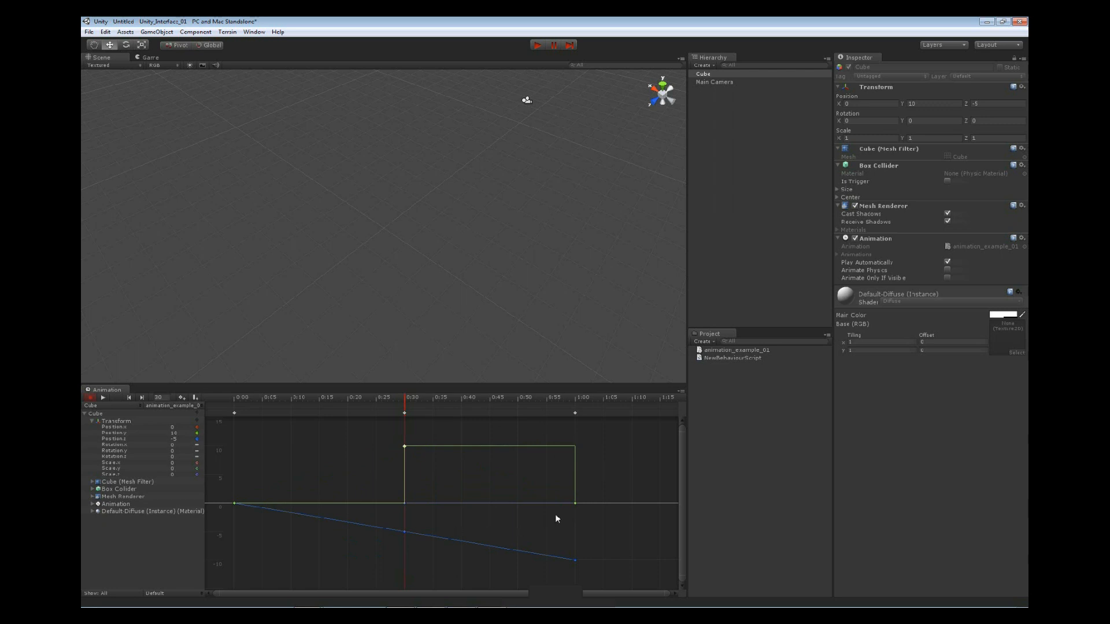
mouse_move(496, 493)
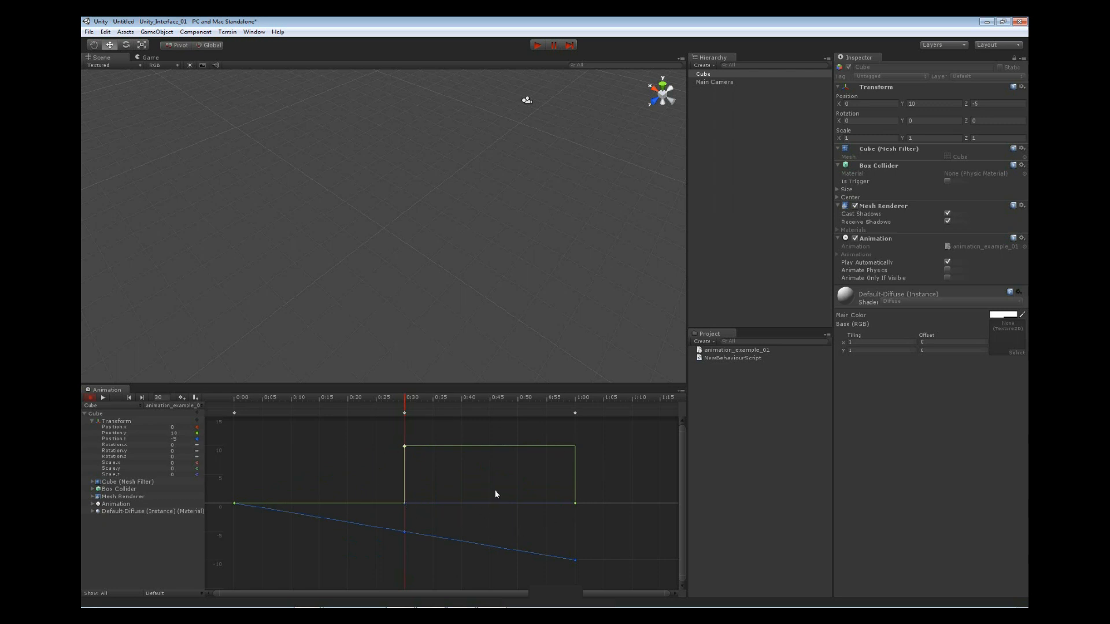
mouse_move(613, 489)
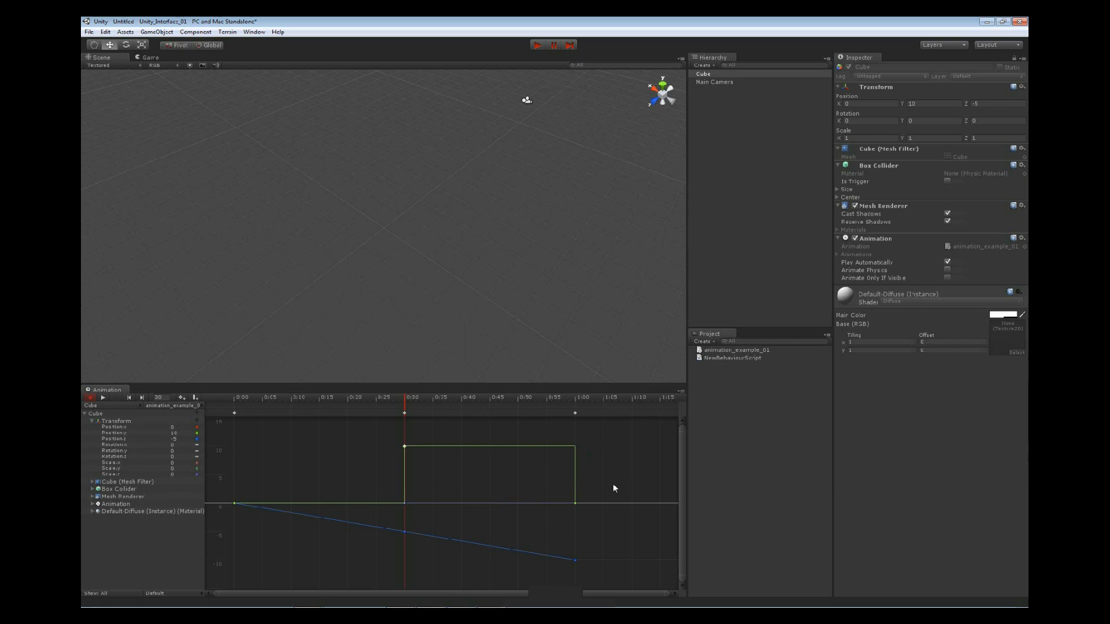